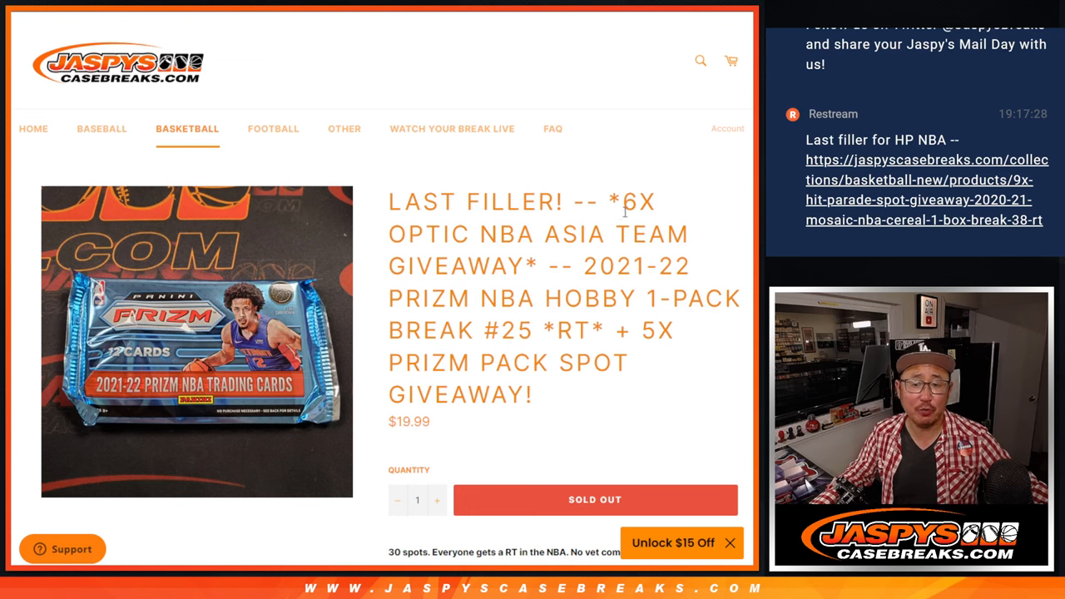
{"action": "mouse_move", "coordinate": [703, 273]}
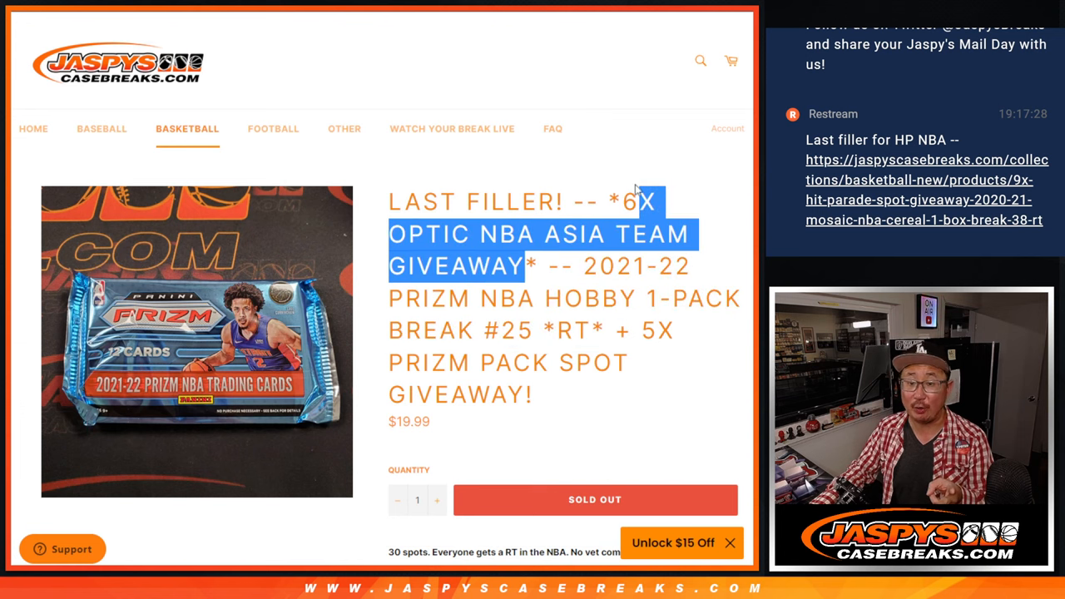
Step: Reshuffle the 25-name list with Again! until it reaches 11 randomizations
{"action": "scroll", "scroll_direction": "down", "scroll_amount": 3}
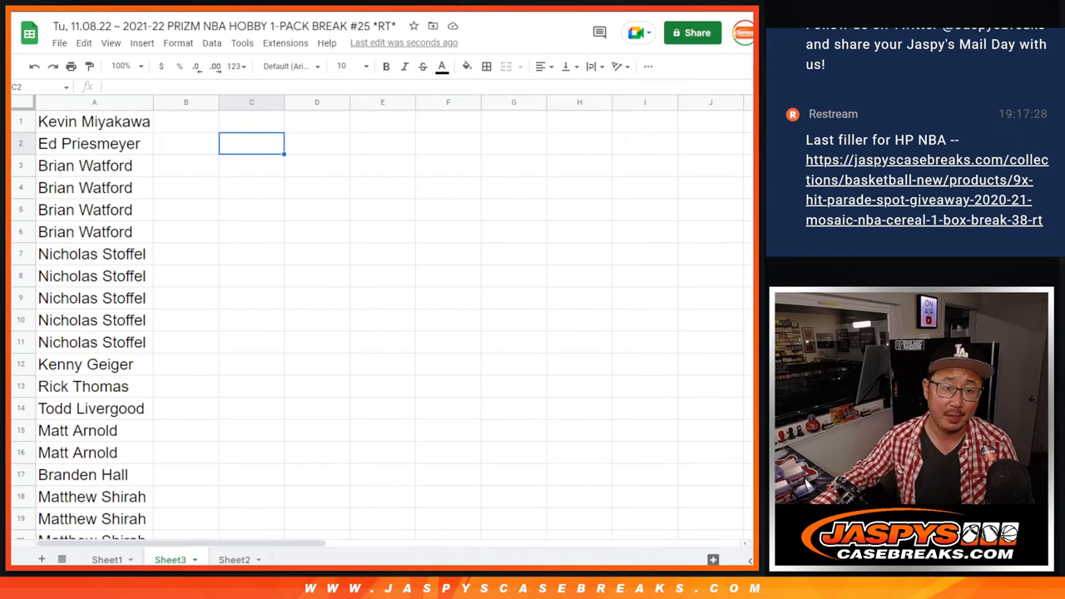
{"action": "scroll", "scroll_direction": "down", "scroll_amount": 3}
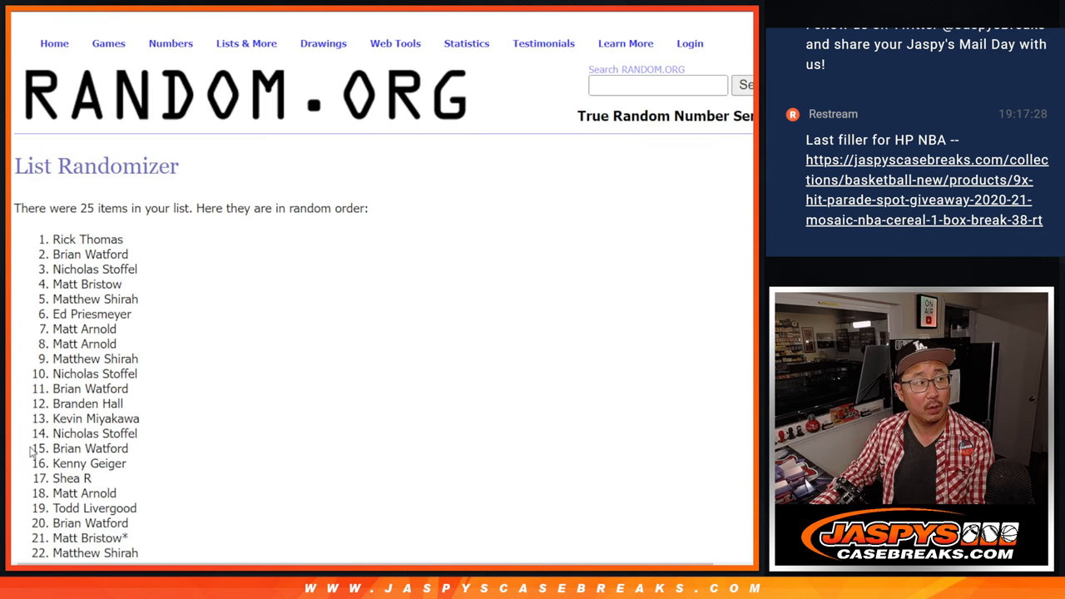
{"action": "scroll", "scroll_direction": "down", "scroll_amount": 3}
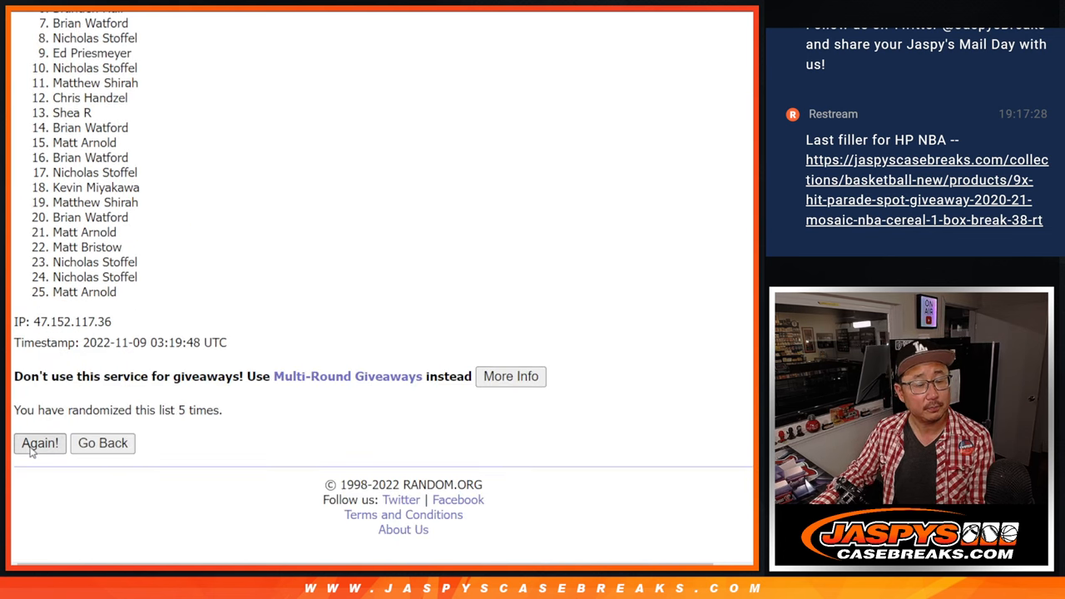
{"action": "left_click", "coordinate": [40, 443]}
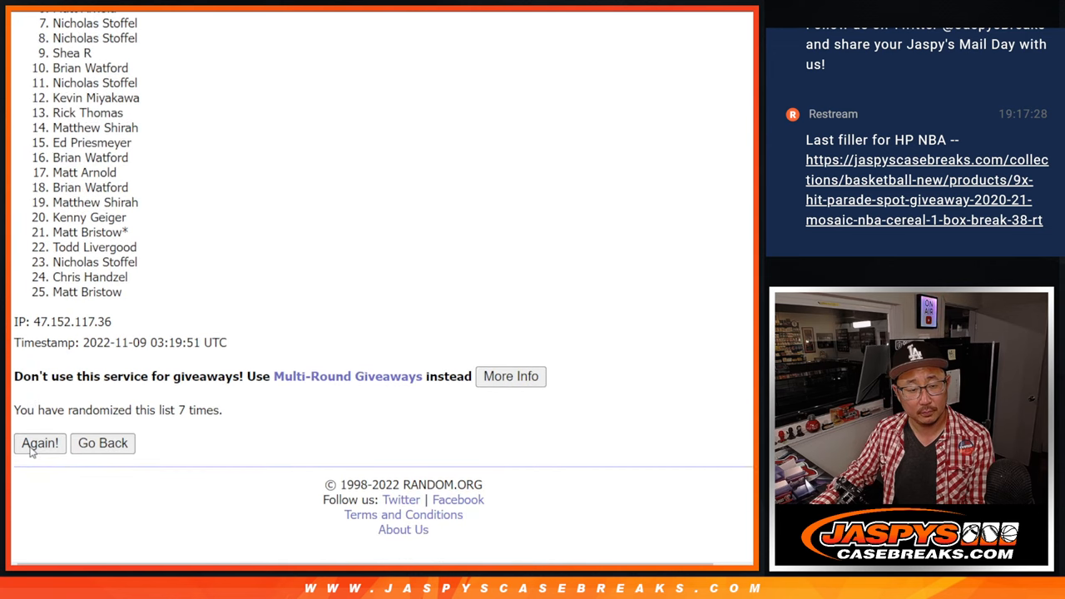
{"action": "left_click", "coordinate": [40, 443]}
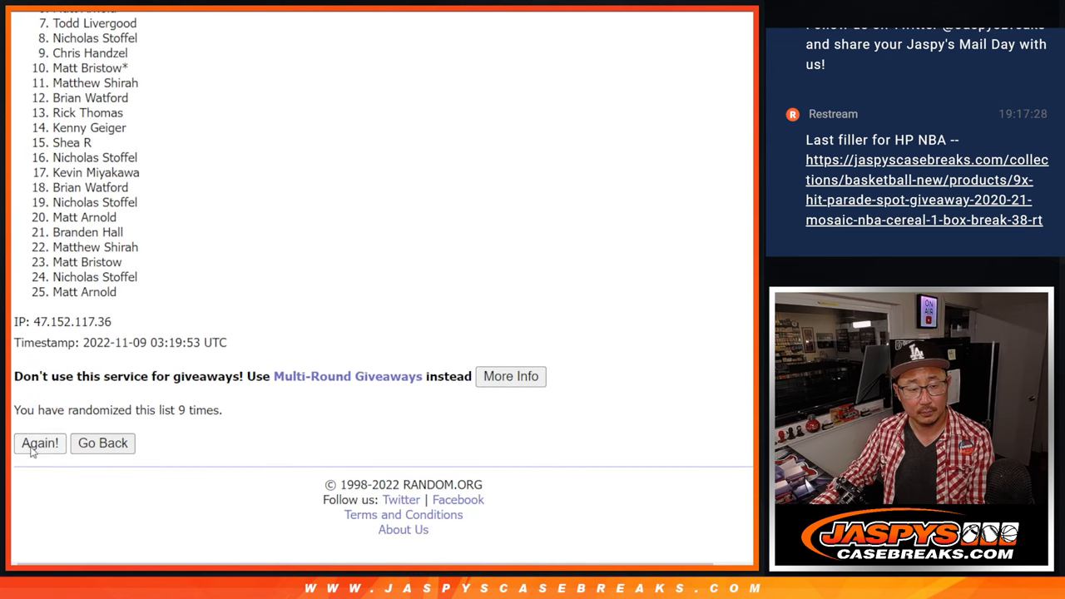
{"action": "left_click", "coordinate": [40, 443]}
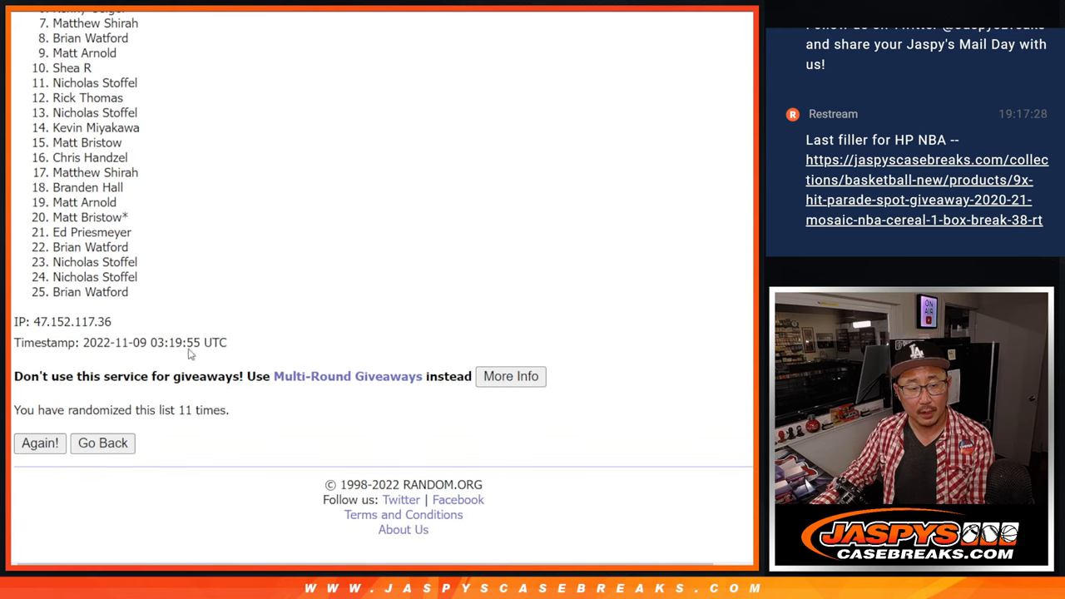
{"action": "left_click", "coordinate": [40, 442]}
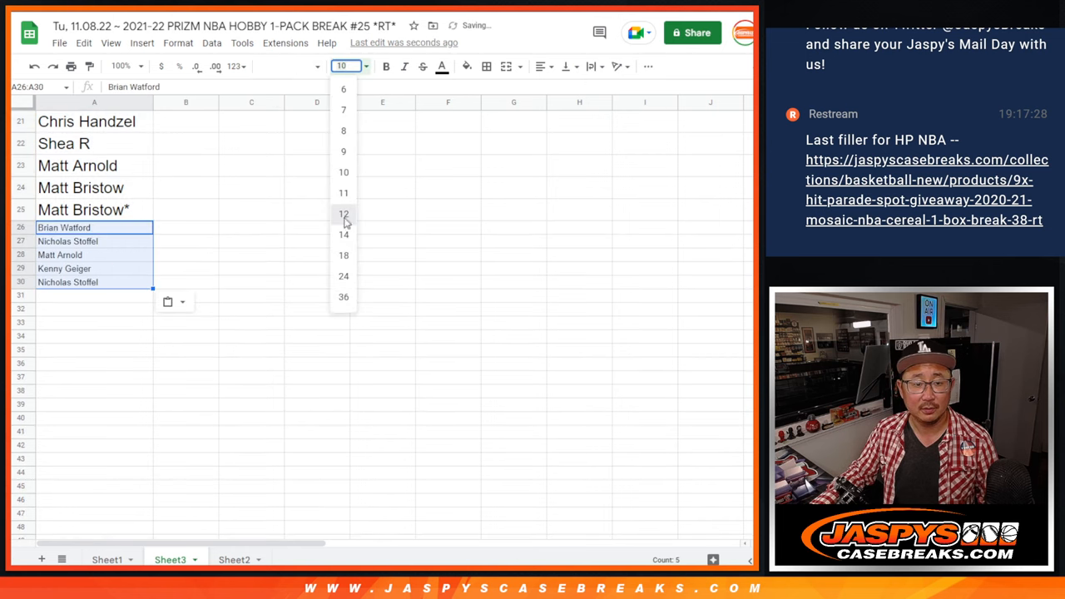
Step: Set the five new names in A26:A30 to size 12 and append a marker to each
{"action": "left_click", "coordinate": [343, 213]}
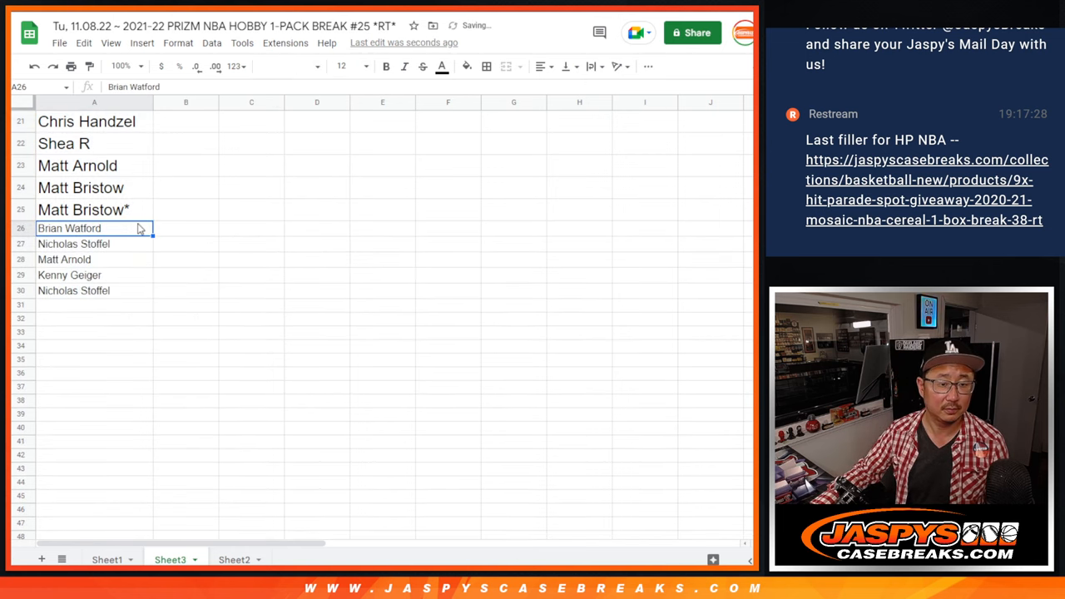
{"action": "type", "text": "*"}
{"action": "left_click", "coordinate": [93, 243]}
{"action": "type", "text": "^"}
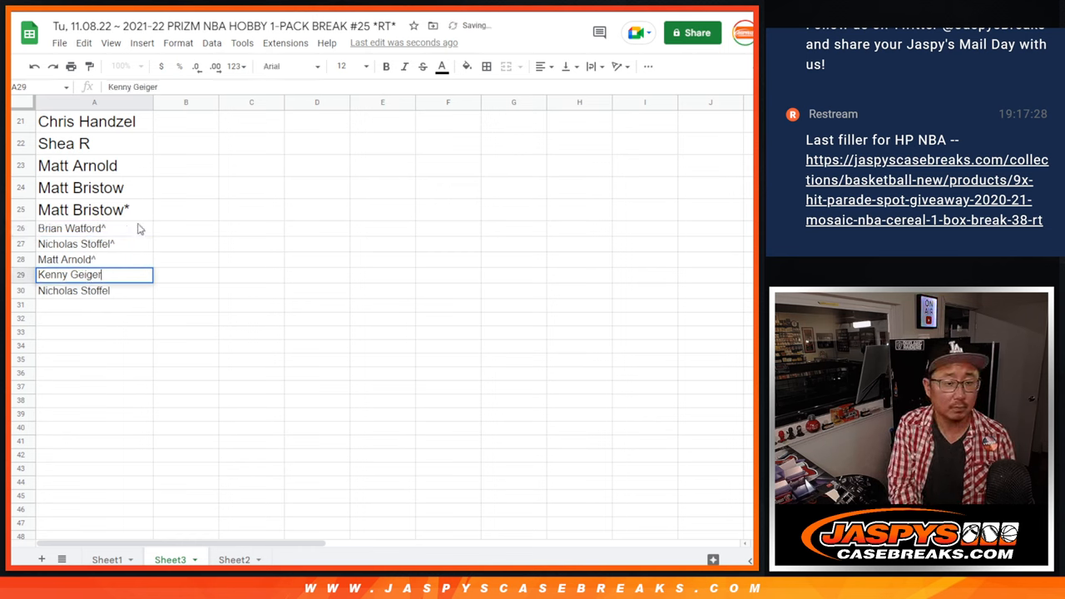
{"action": "key", "text": "Enter"}
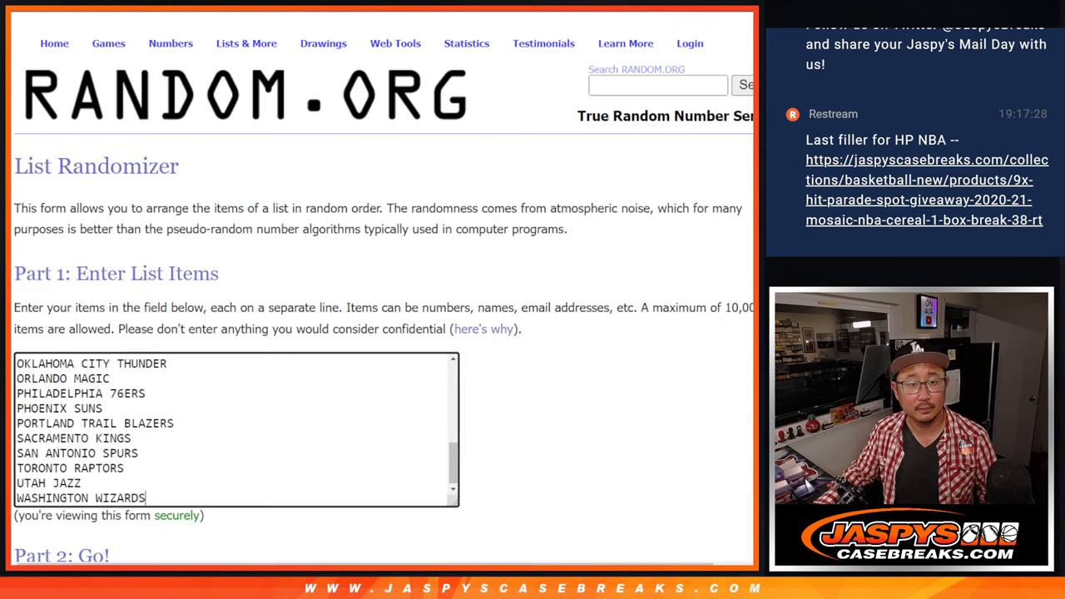
Step: Randomize the 30 buyer names and reshuffle until 11 randomizations
{"action": "scroll", "scroll_direction": "down", "scroll_amount": 3}
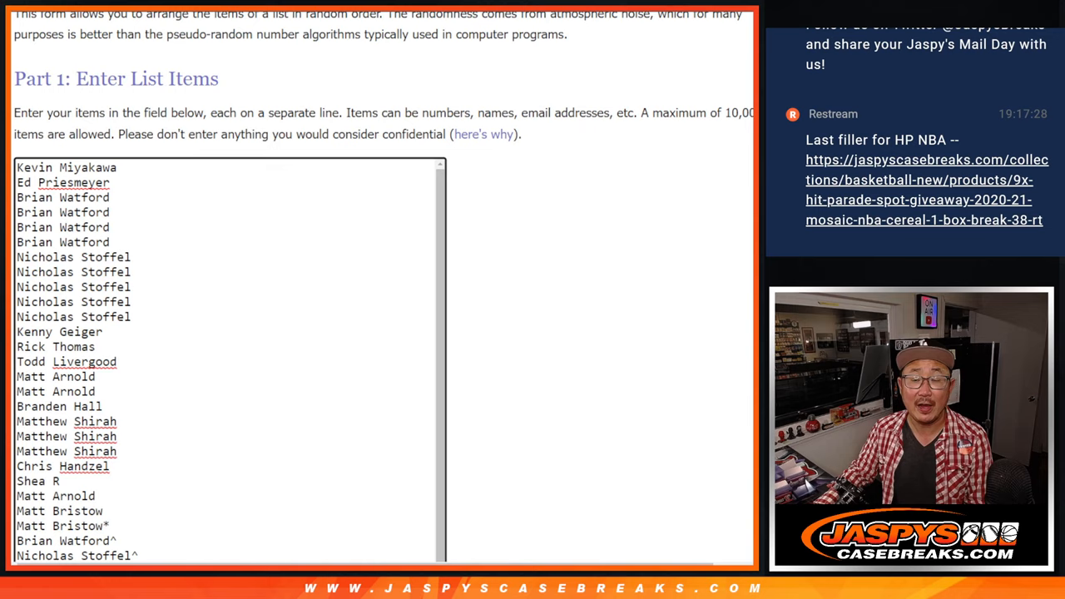
{"action": "scroll", "scroll_direction": "down", "scroll_amount": 3}
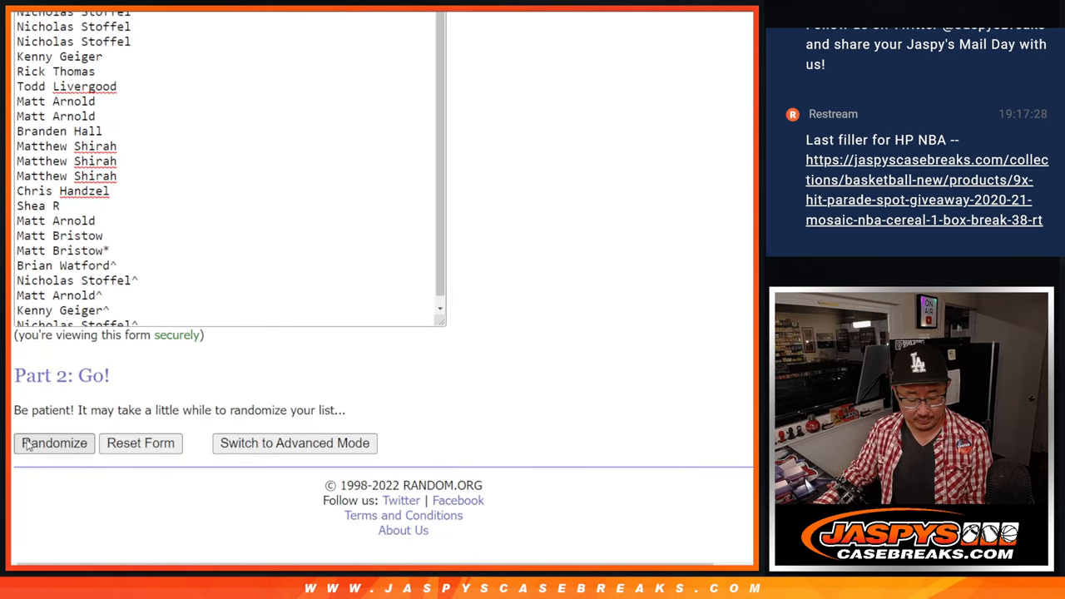
{"action": "left_click", "coordinate": [53, 443]}
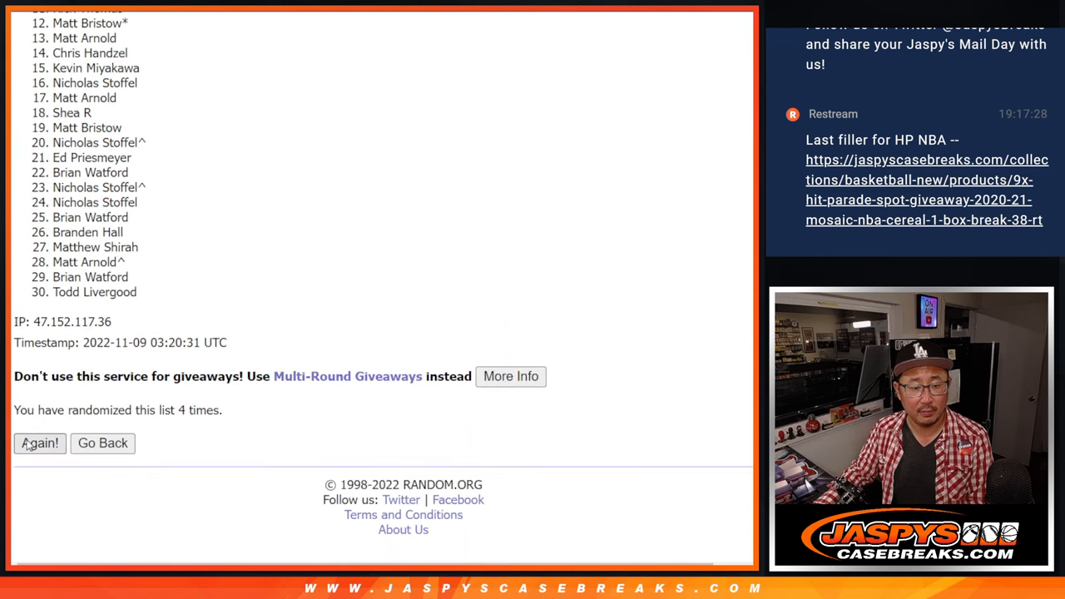
{"action": "left_click", "coordinate": [40, 443]}
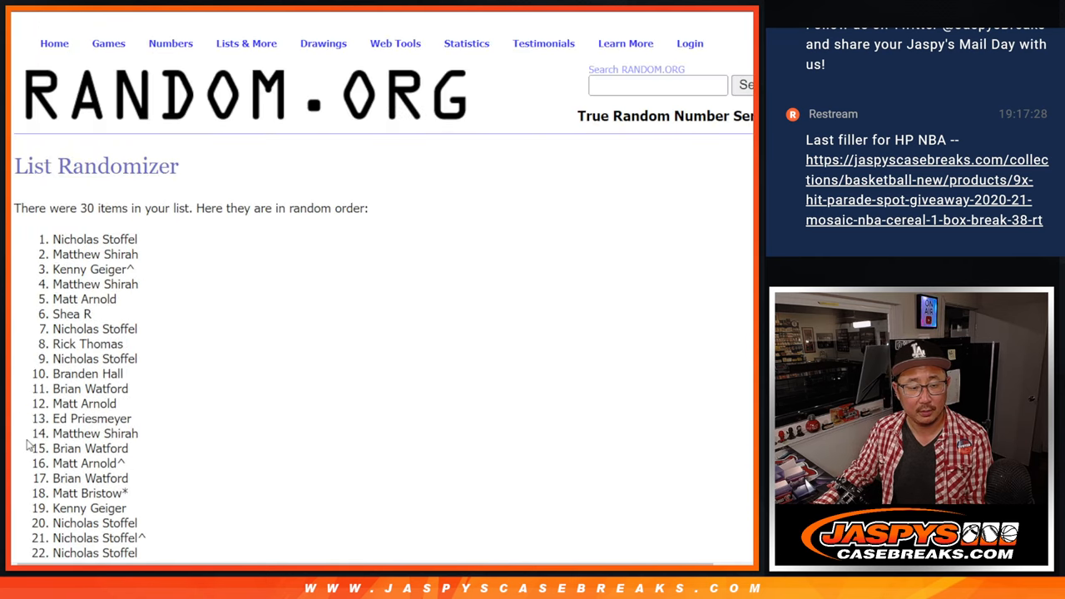
{"action": "scroll", "scroll_direction": "down", "scroll_amount": 3}
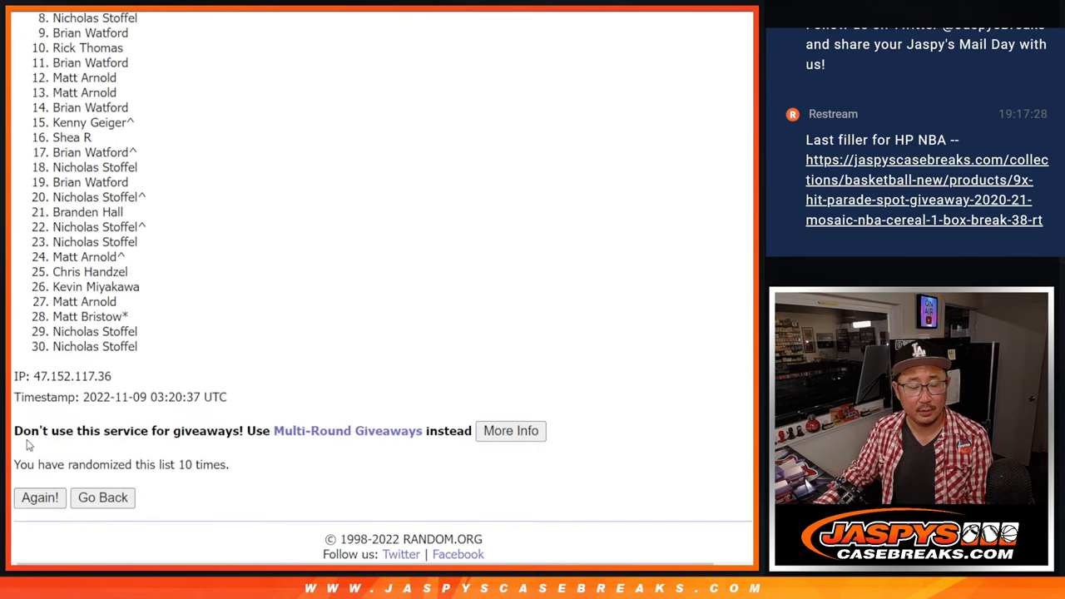
{"action": "left_click", "coordinate": [40, 497]}
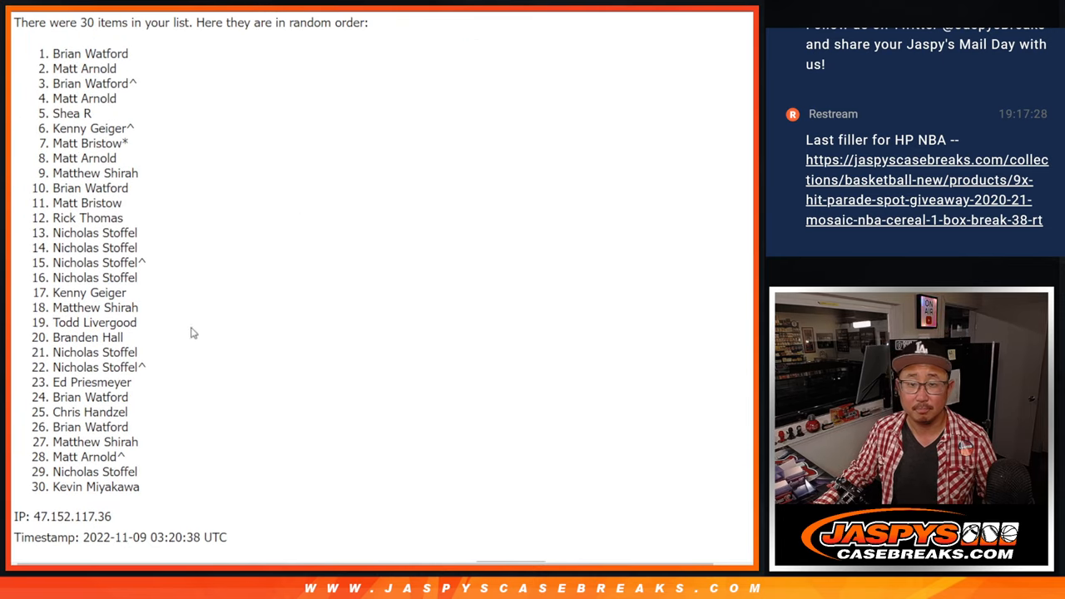
Step: Go back to the entry form holding the NBA team list
{"action": "scroll", "scroll_direction": "down", "scroll_amount": 3}
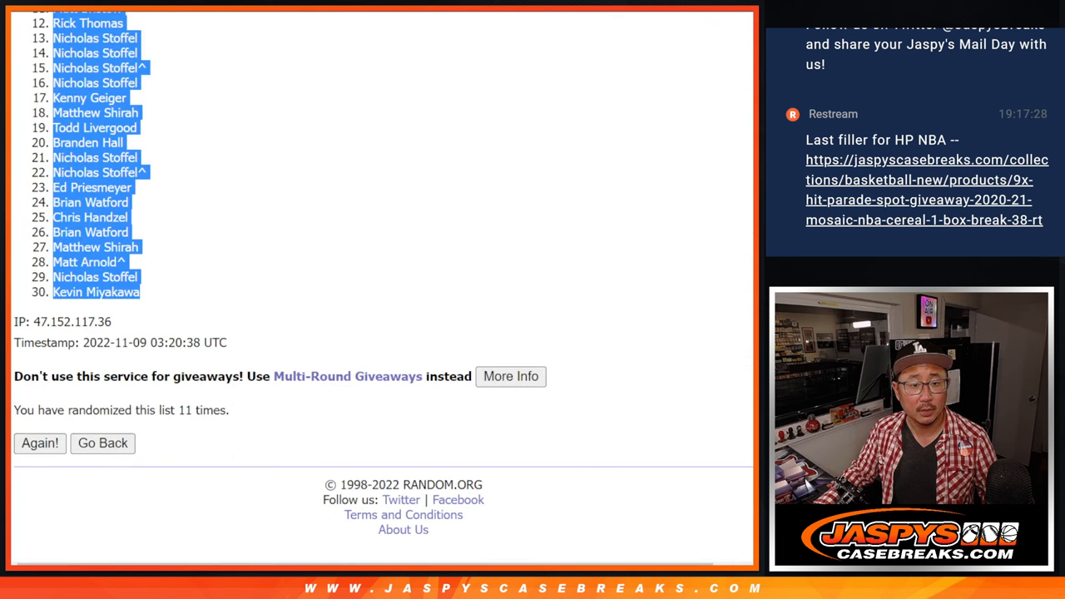
{"action": "left_click", "coordinate": [104, 443]}
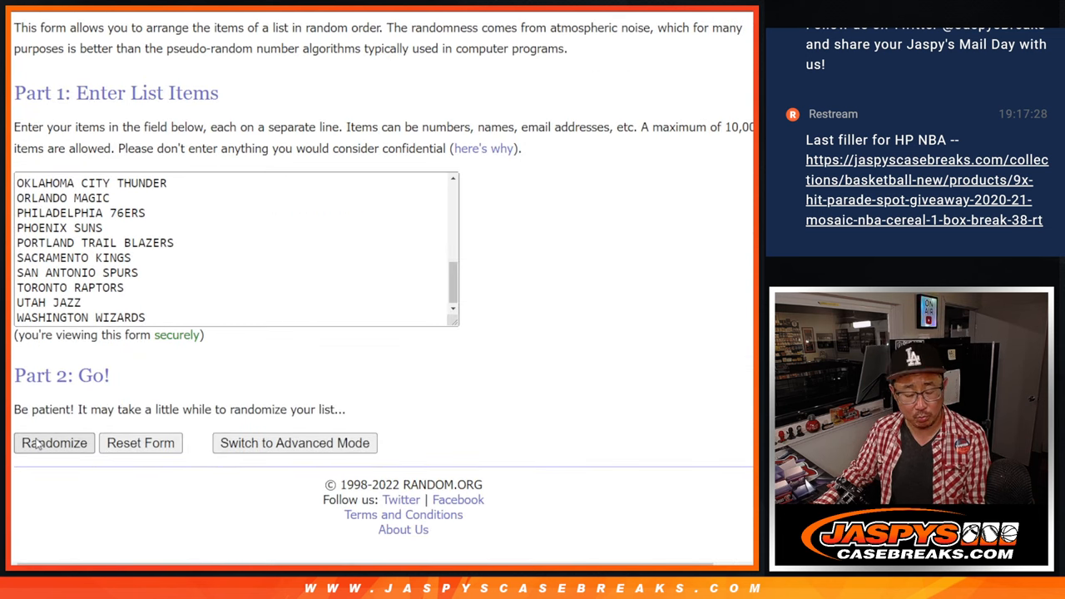
Step: Randomize the 30 NBA teams and reshuffle until the list reaches 10 randomizations
{"action": "left_click", "coordinate": [53, 443]}
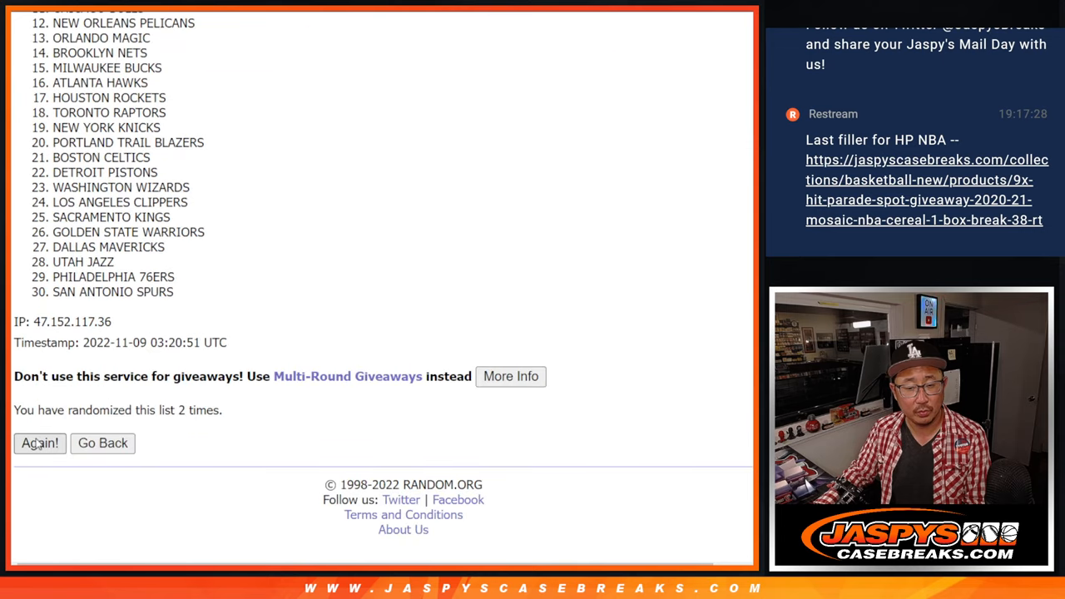
{"action": "left_click", "coordinate": [40, 442]}
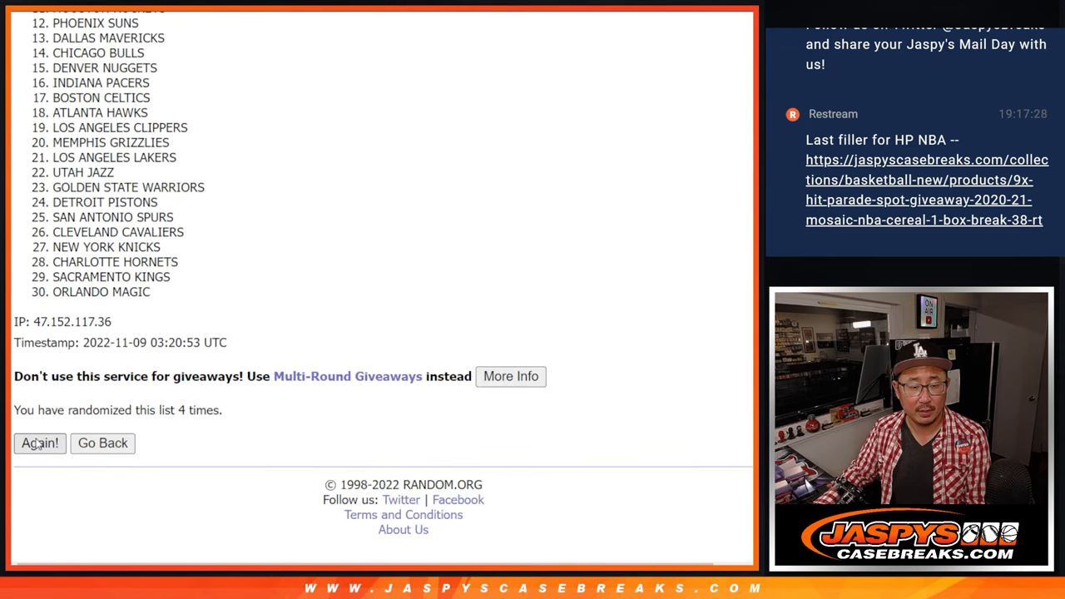
{"action": "left_click", "coordinate": [40, 443]}
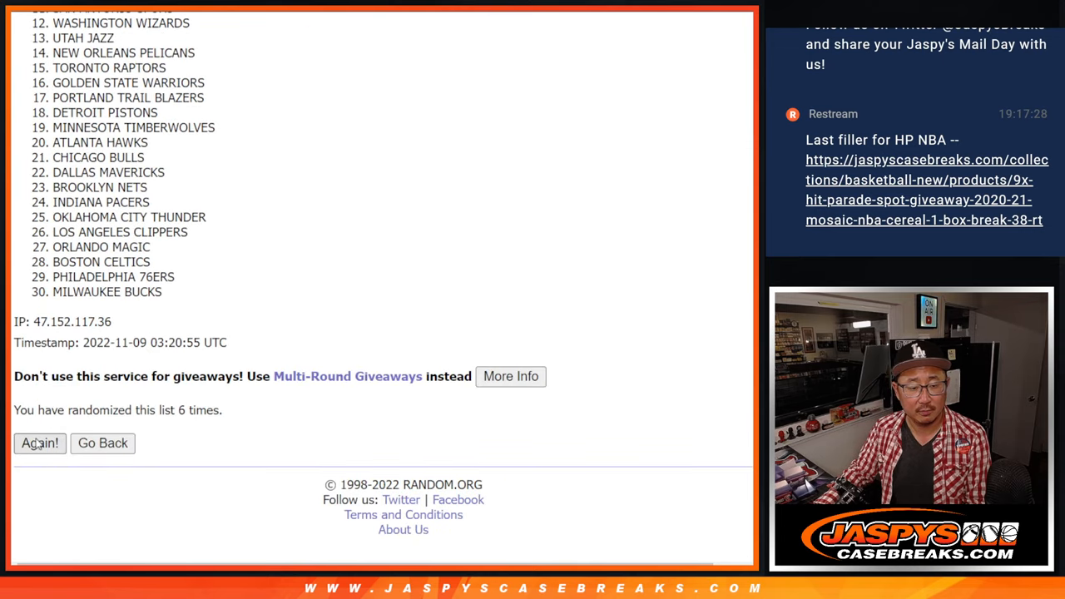
{"action": "left_click", "coordinate": [39, 443]}
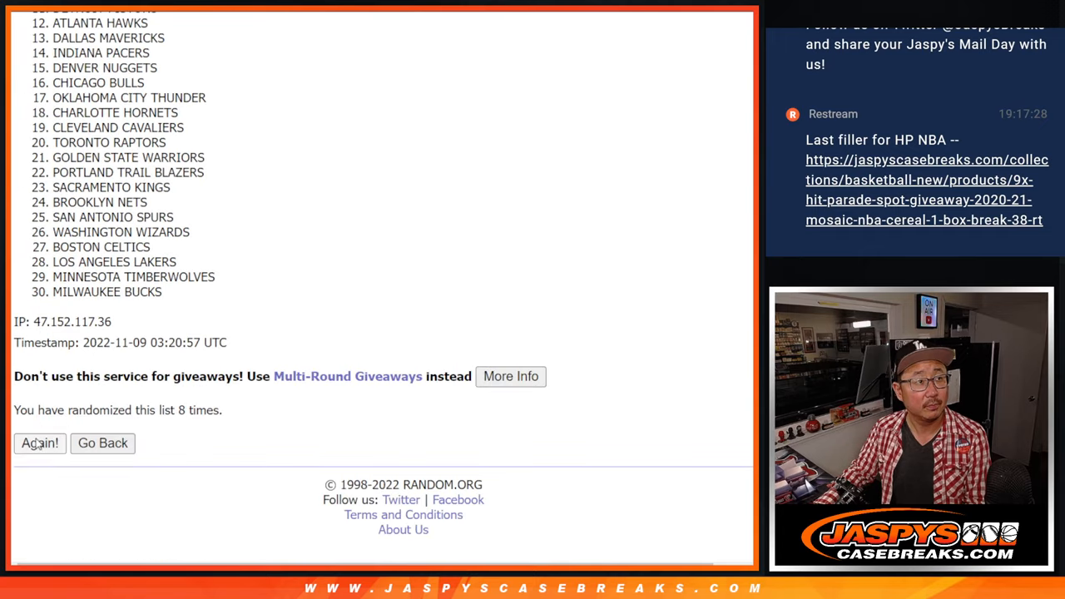
{"action": "left_click", "coordinate": [40, 443]}
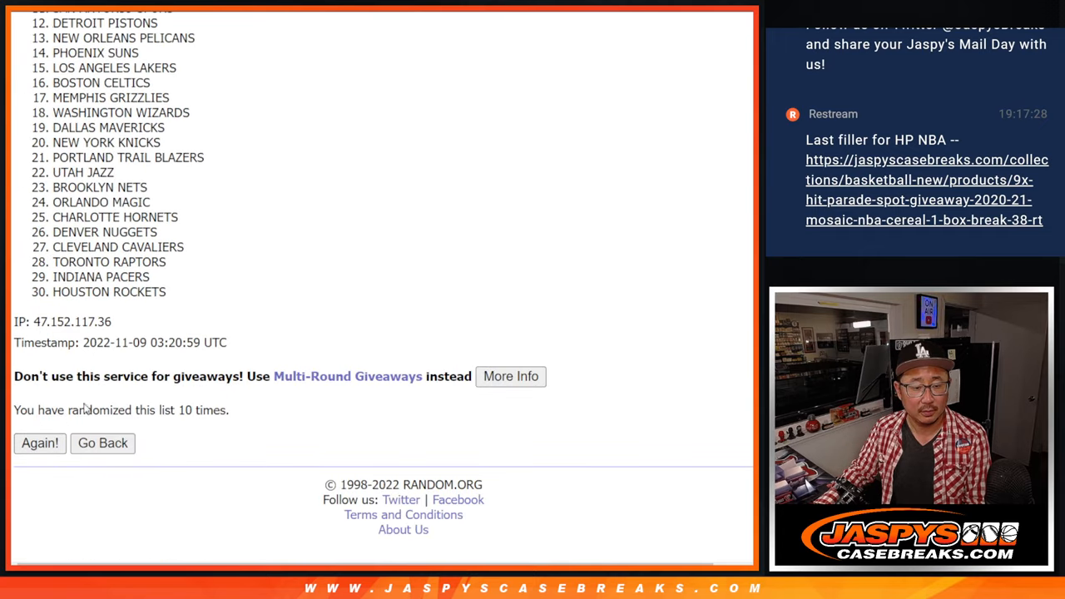
{"action": "left_click", "coordinate": [40, 443]}
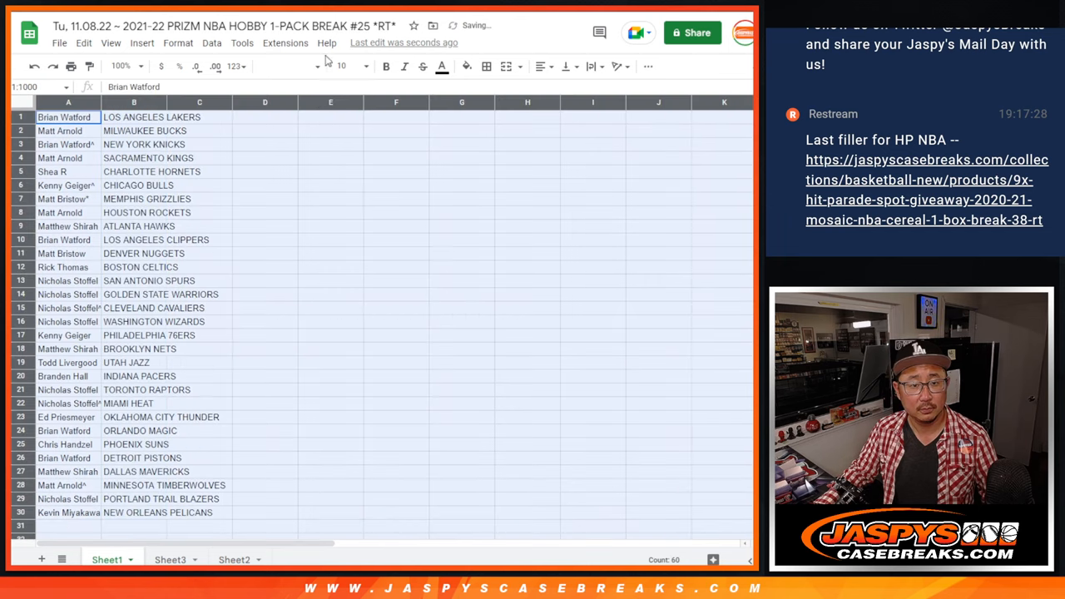
Step: Sort columns A:B by team name A to Z, Atlanta Hawks to Washington Wizards
{"action": "left_click", "coordinate": [341, 67]}
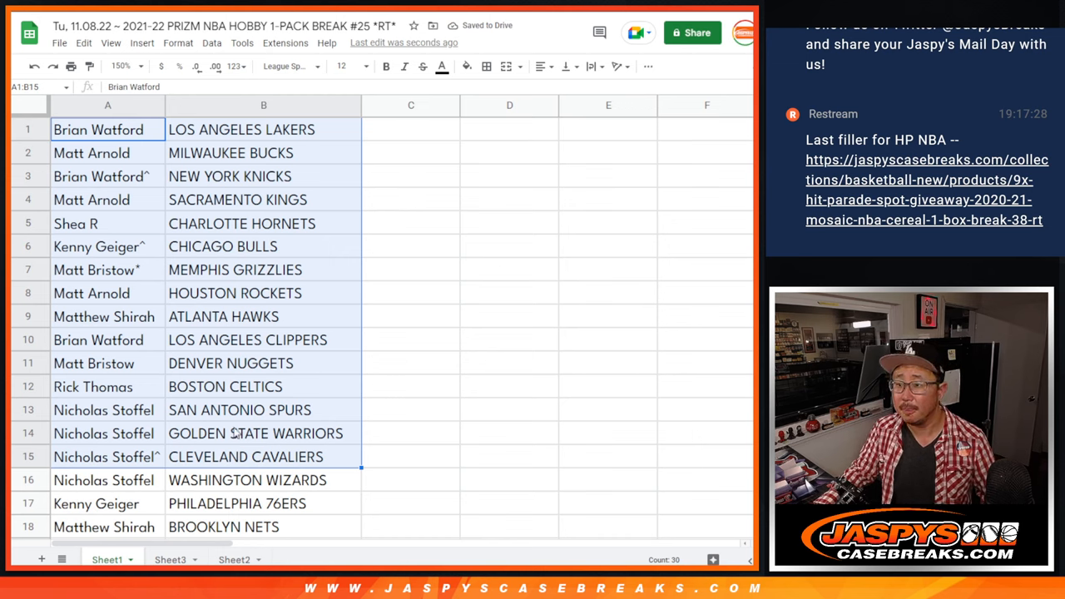
{"action": "scroll", "scroll_direction": "down", "scroll_amount": 3}
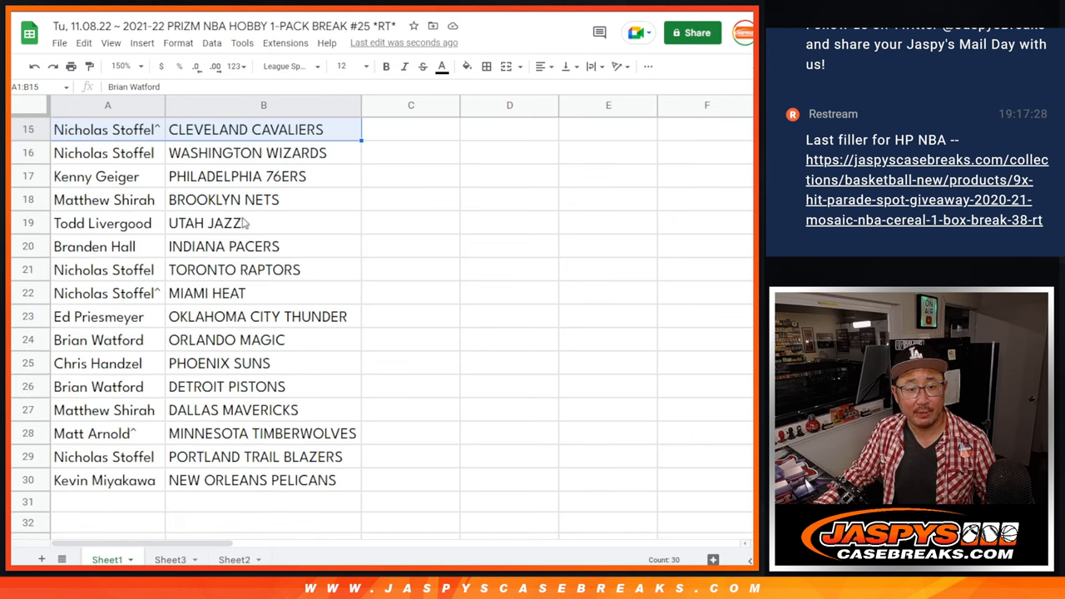
{"action": "mouse_move", "coordinate": [265, 156]}
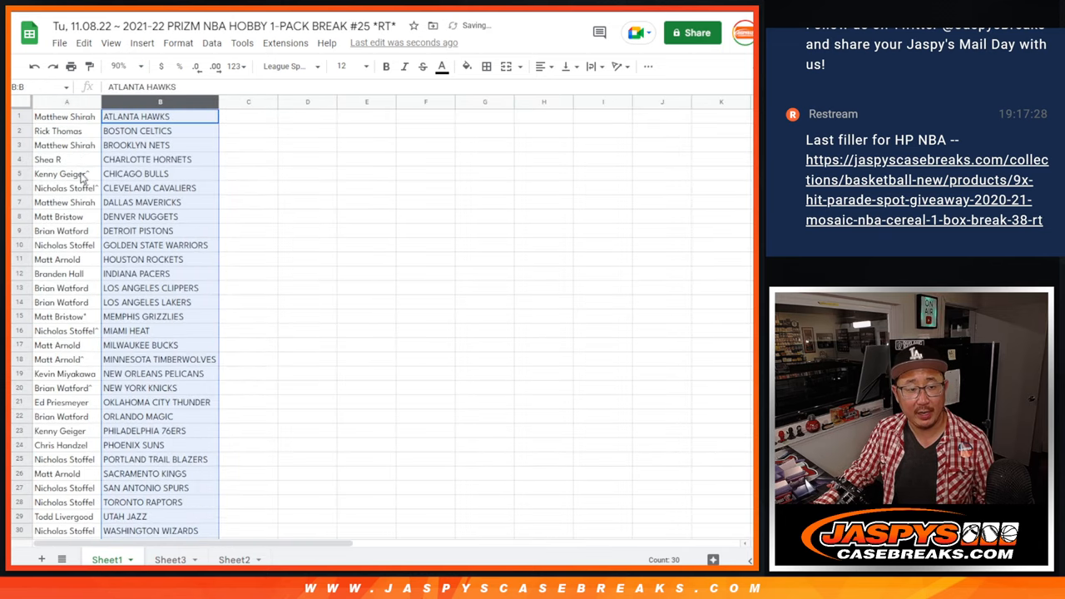
Step: Print the sorted team list in portrait orientation through the browser print dialog
{"action": "left_click", "coordinate": [486, 67]}
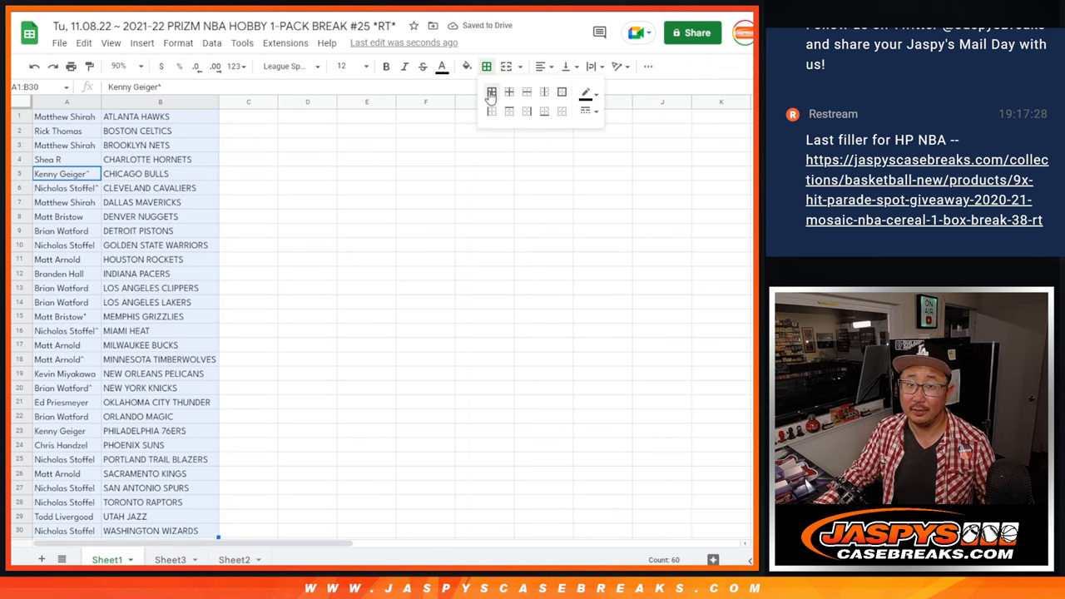
{"action": "key", "text": "ctrl+p"}
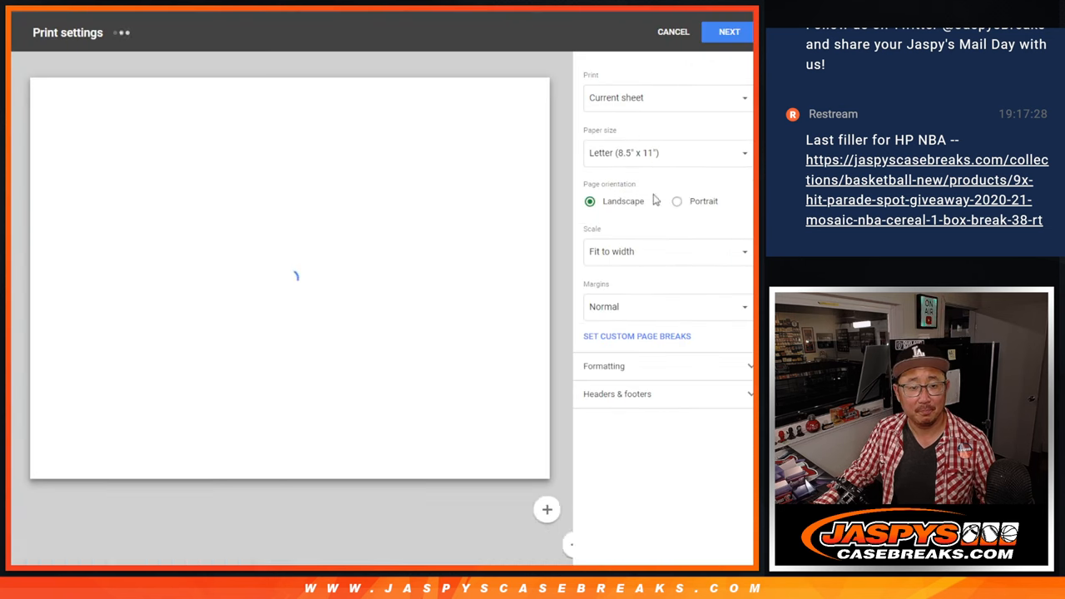
{"action": "left_click", "coordinate": [676, 200]}
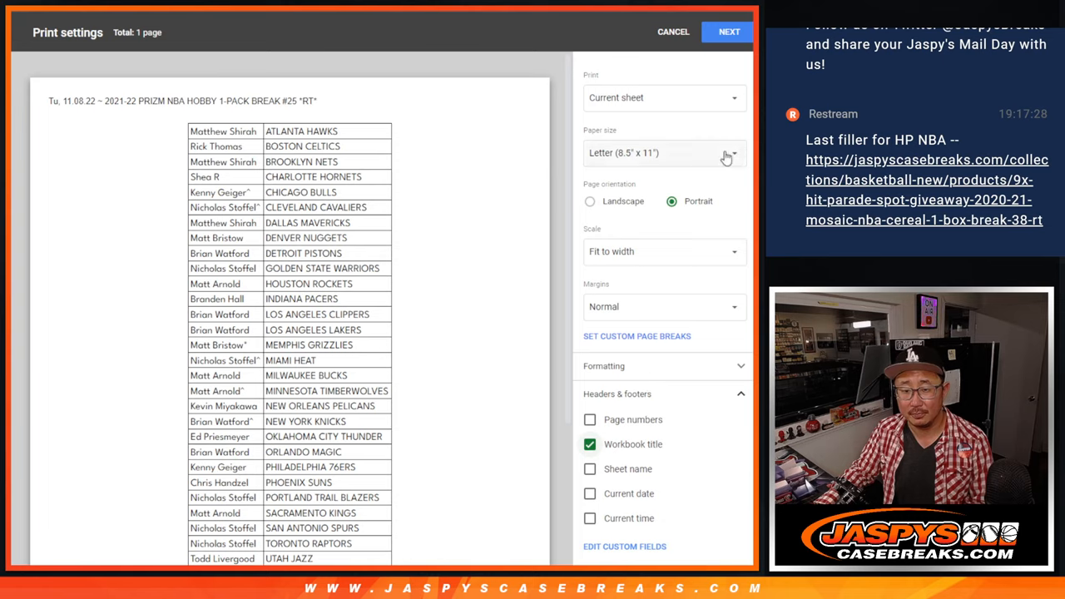
{"action": "left_click", "coordinate": [729, 31]}
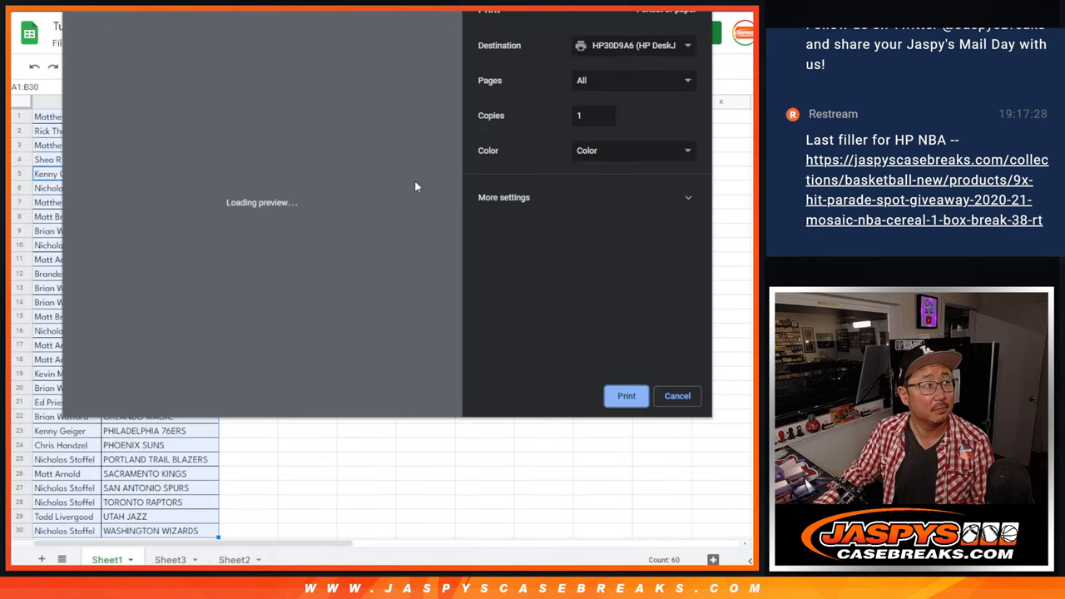
{"action": "left_click", "coordinate": [678, 396]}
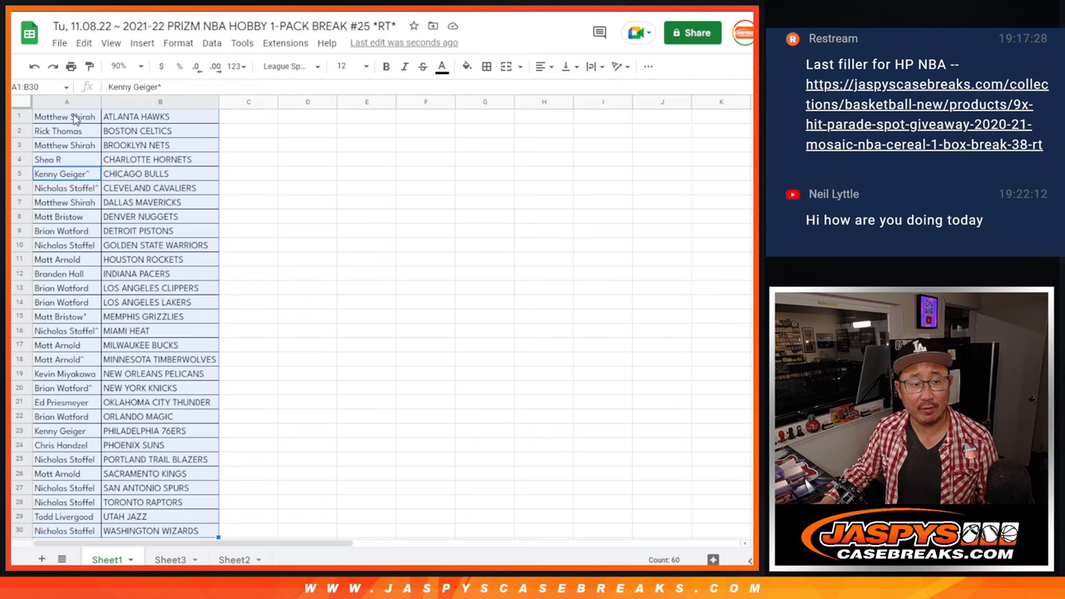
{"action": "scroll", "scroll_direction": "down", "scroll_amount": 3}
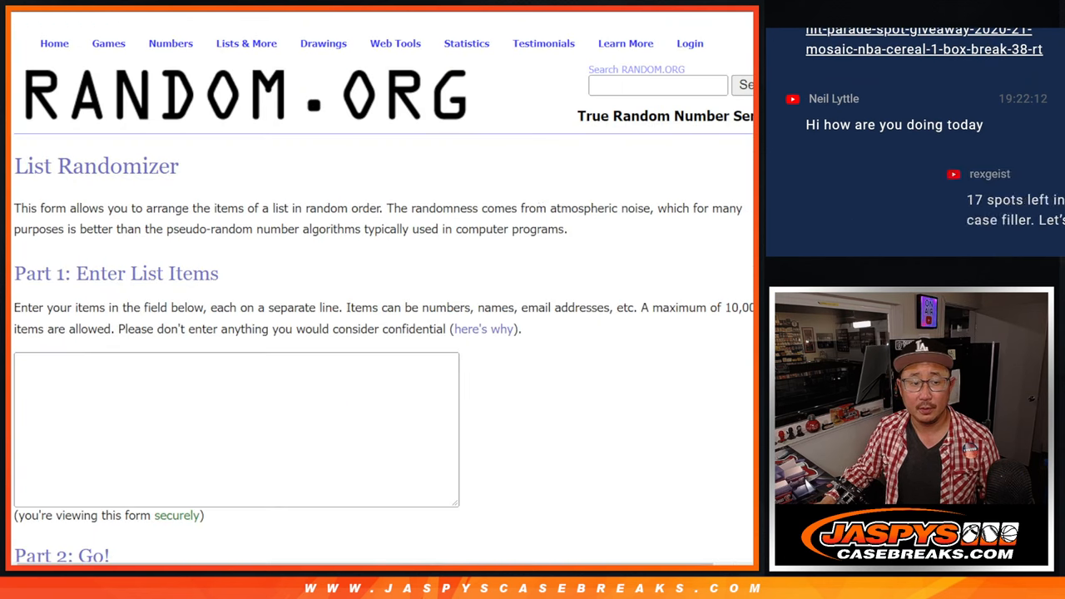
{"action": "type", "text": "Matthew Shirah"}
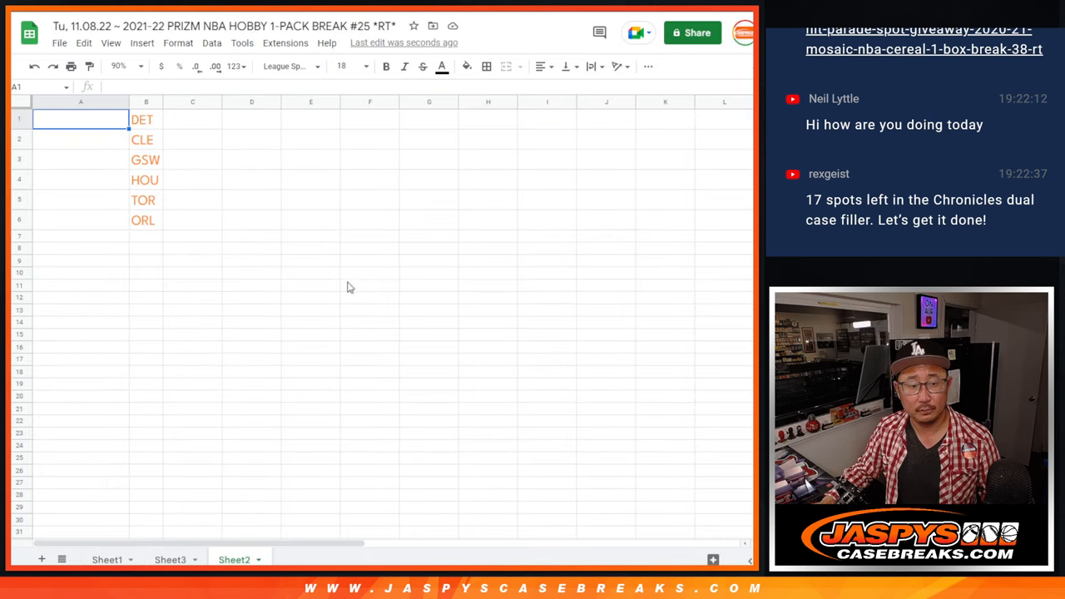
{"action": "left_click", "coordinate": [118, 67]}
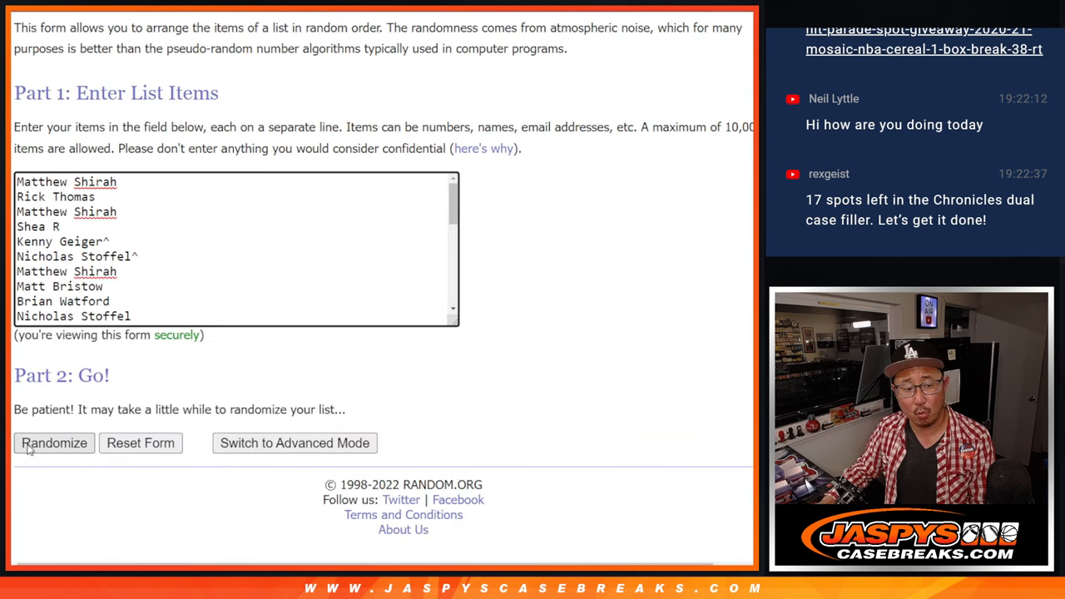
Step: Randomize the 30 names and reshuffle until the page reports 11 randomizations
{"action": "left_click", "coordinate": [53, 443]}
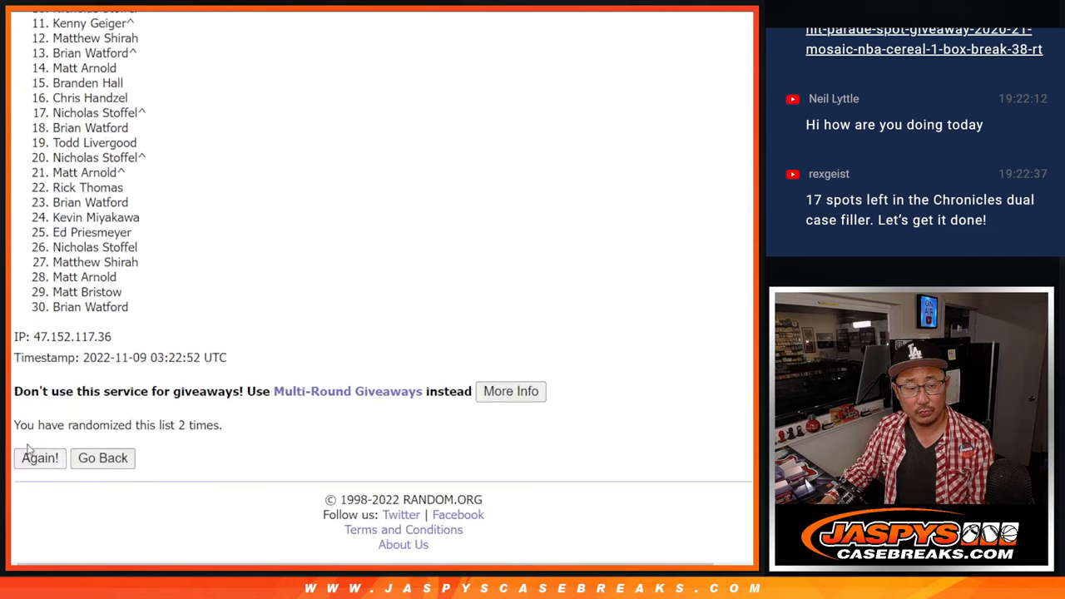
{"action": "left_click", "coordinate": [40, 458]}
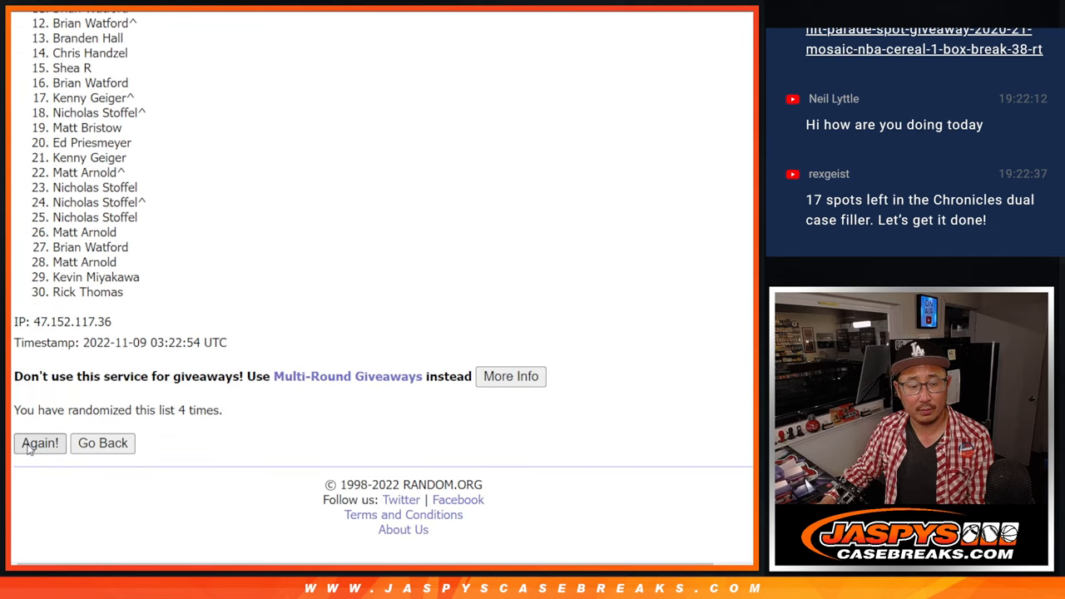
{"action": "left_click", "coordinate": [40, 443]}
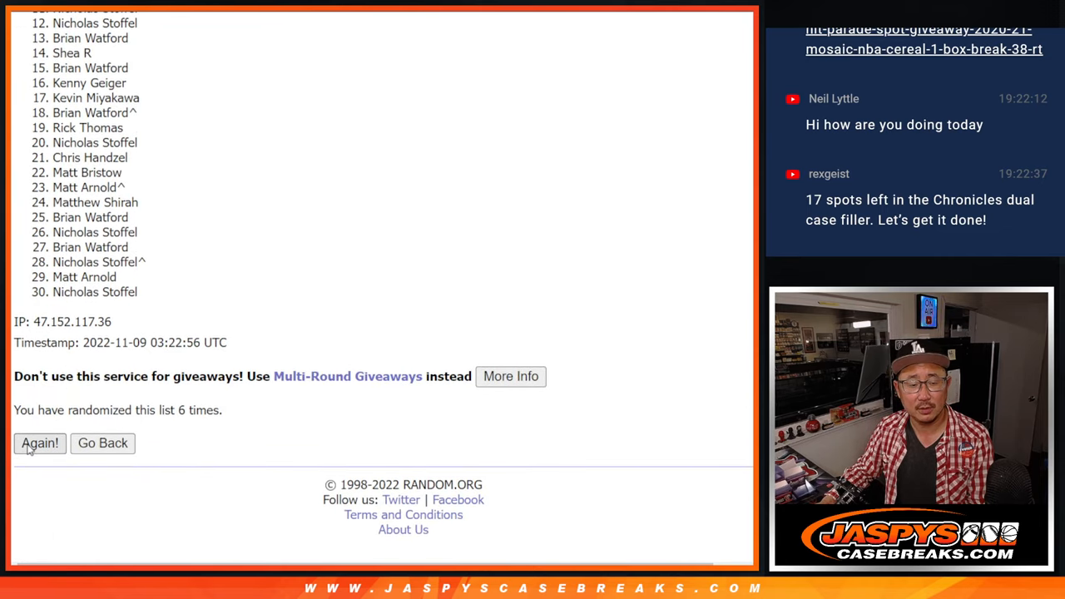
{"action": "left_click", "coordinate": [40, 443]}
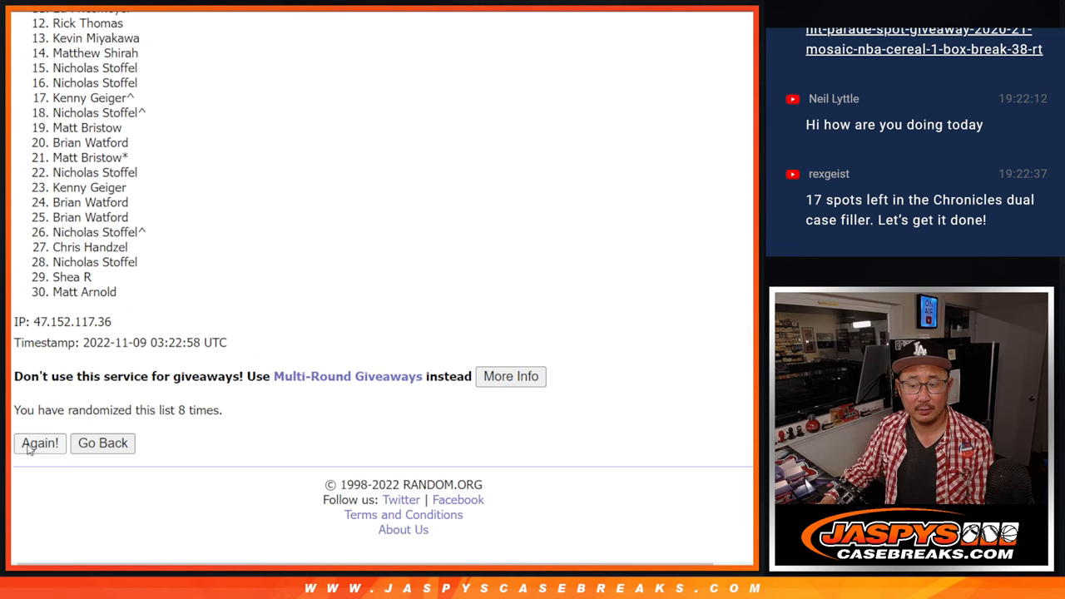
{"action": "left_click", "coordinate": [40, 443]}
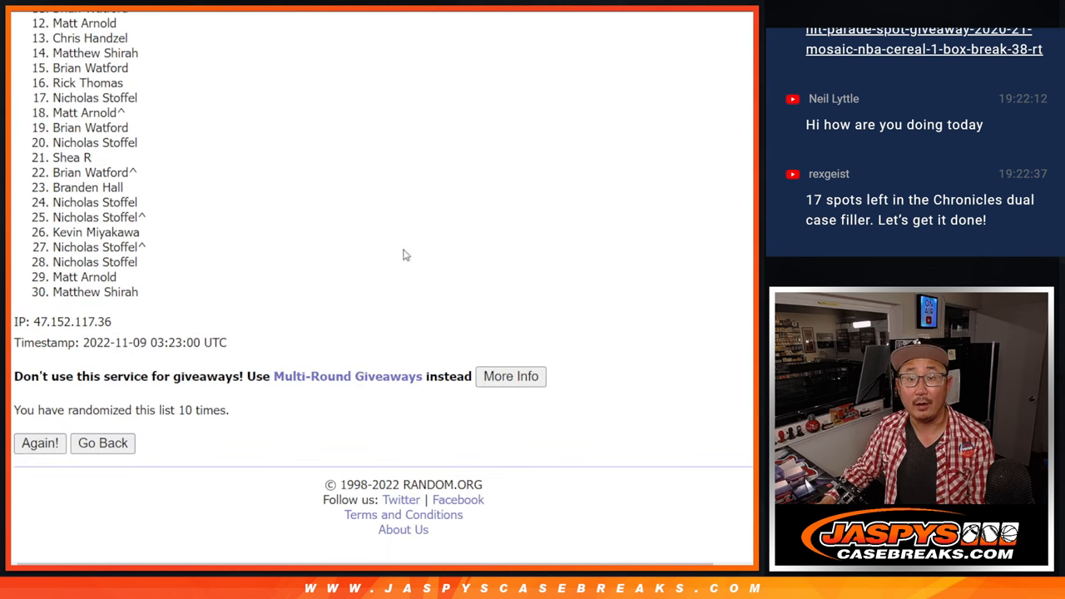
{"action": "left_click", "coordinate": [40, 443]}
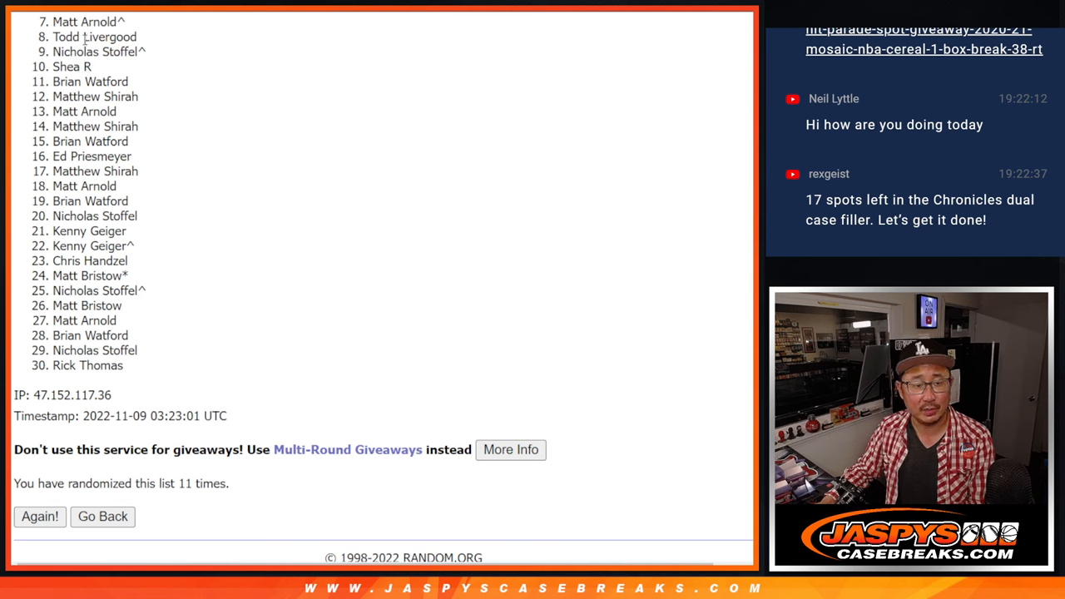
{"action": "mouse_move", "coordinate": [416, 123]}
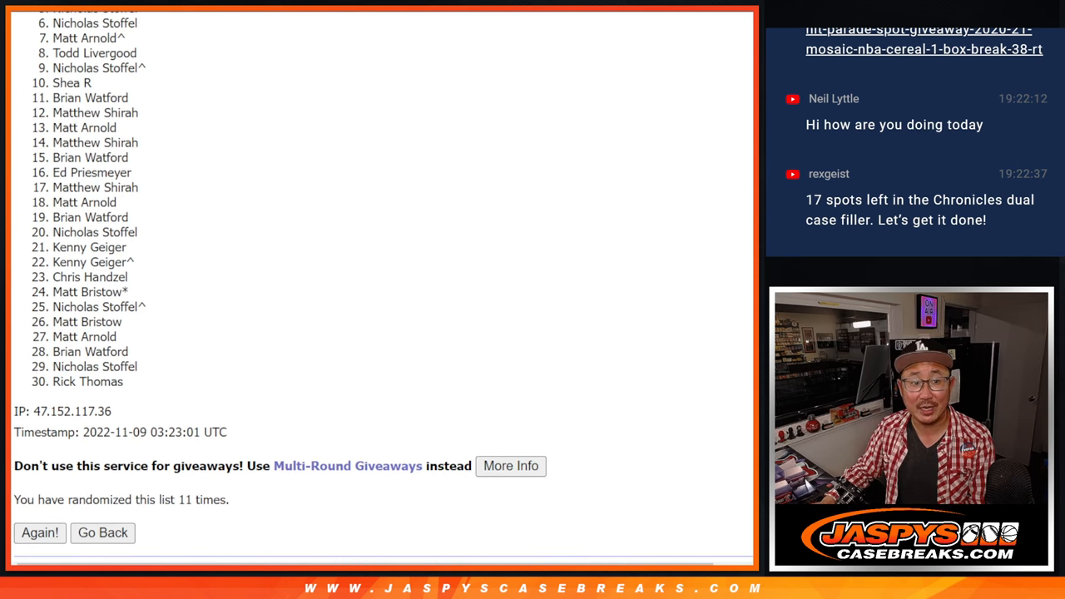
{"action": "scroll", "scroll_direction": "down", "scroll_amount": 3}
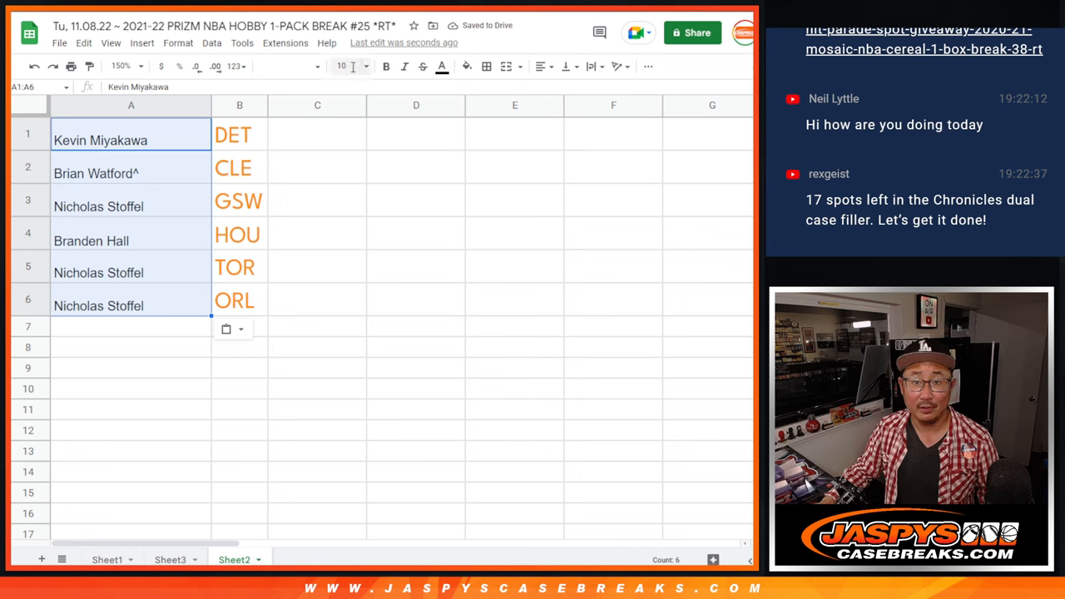
Step: Enlarge the six pasted names on Sheet2 and auto-fit column A, checking the HOU and ORL pairings
{"action": "left_click", "coordinate": [342, 66]}
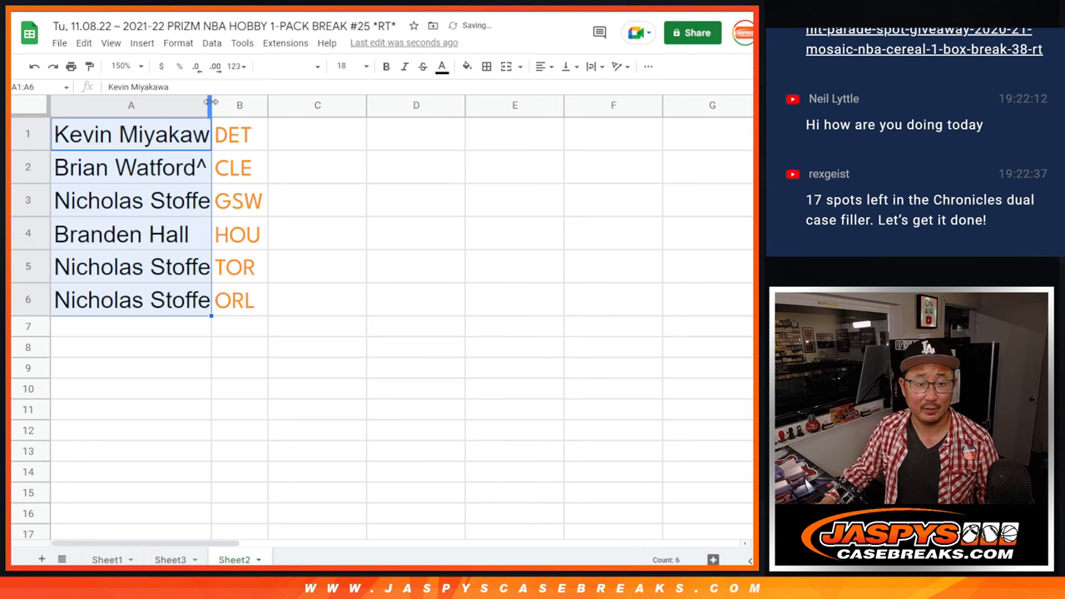
{"action": "left_click", "coordinate": [138, 166]}
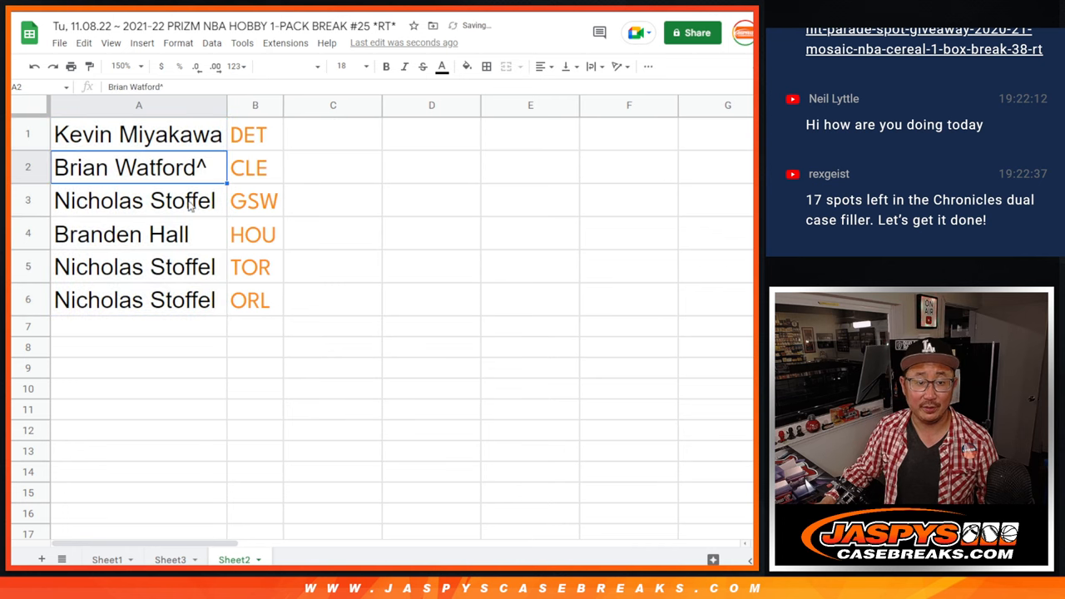
{"action": "left_click", "coordinate": [120, 233]}
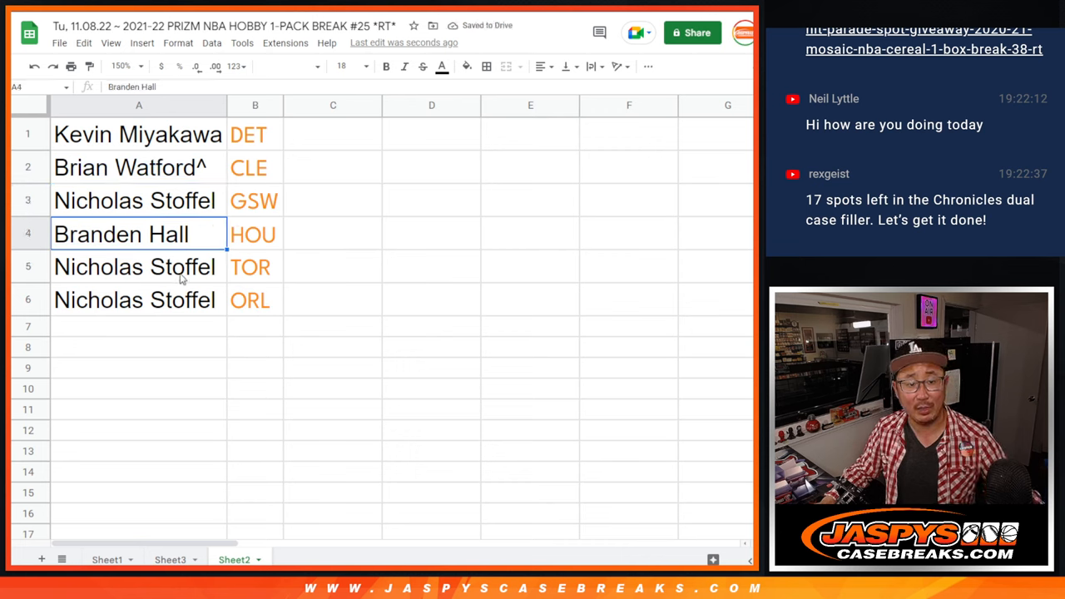
{"action": "left_click", "coordinate": [138, 300]}
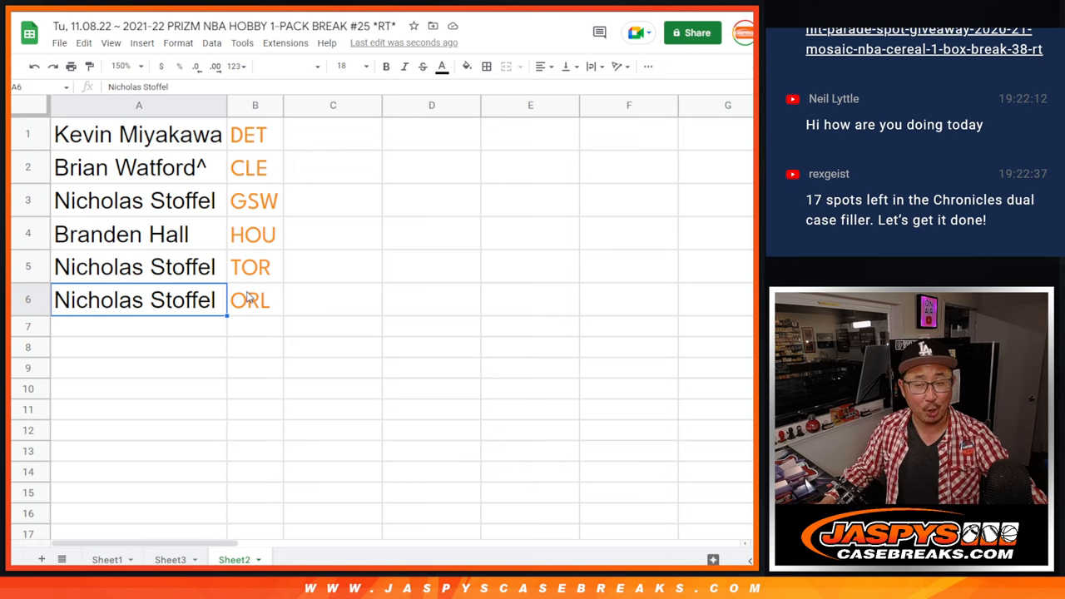
{"action": "mouse_move", "coordinate": [259, 286]}
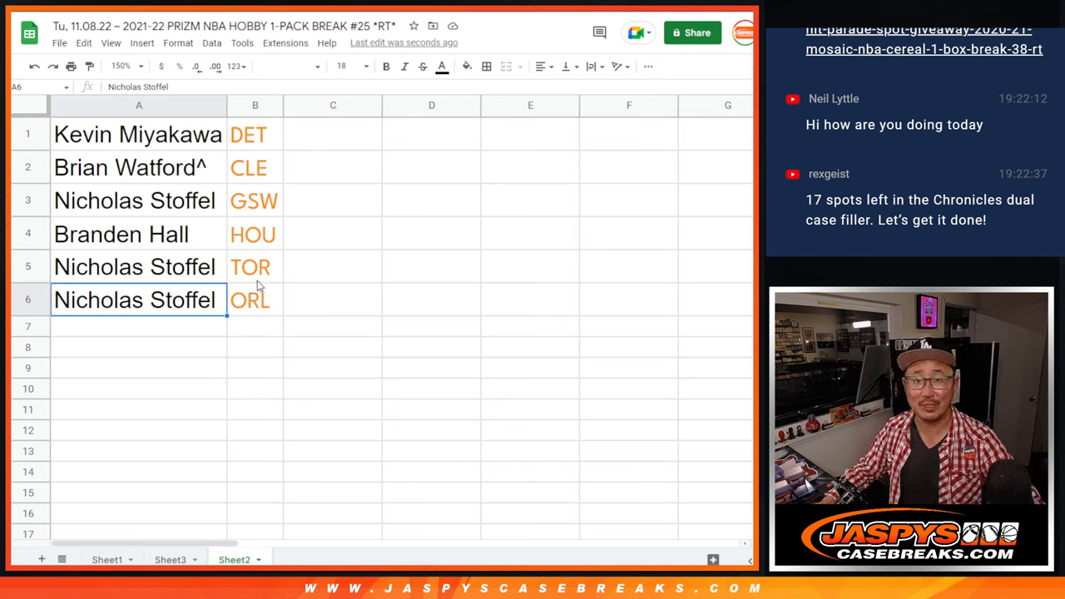